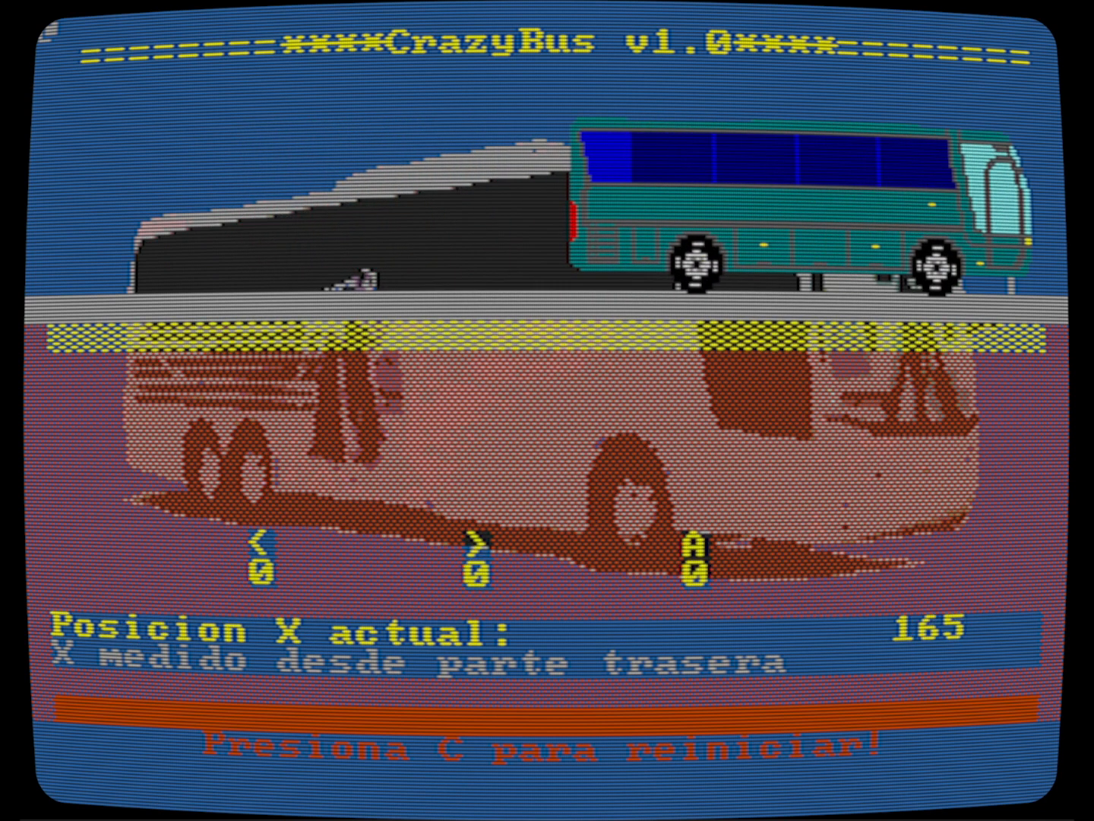
# Drive the bus right then left past zero so Posicion X actual wraps to 65417.
pyautogui.press('right')
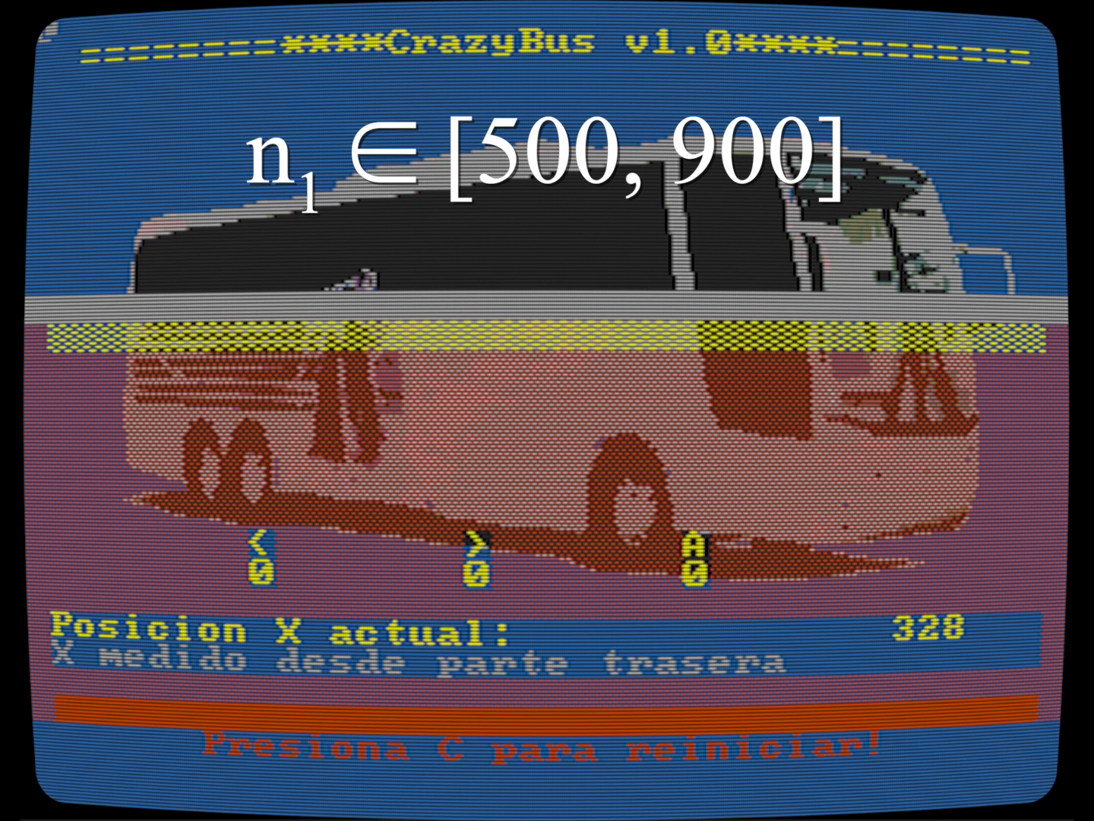
pyautogui.press('Left')
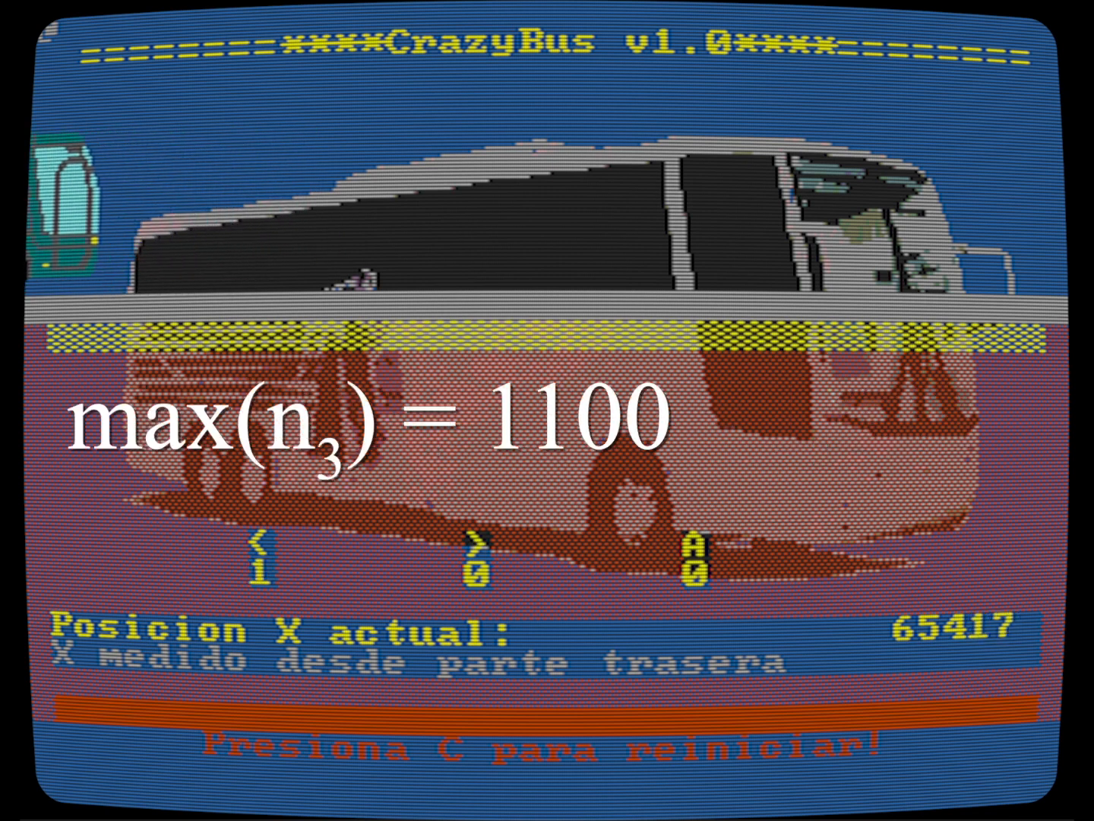
pyautogui.press('c')
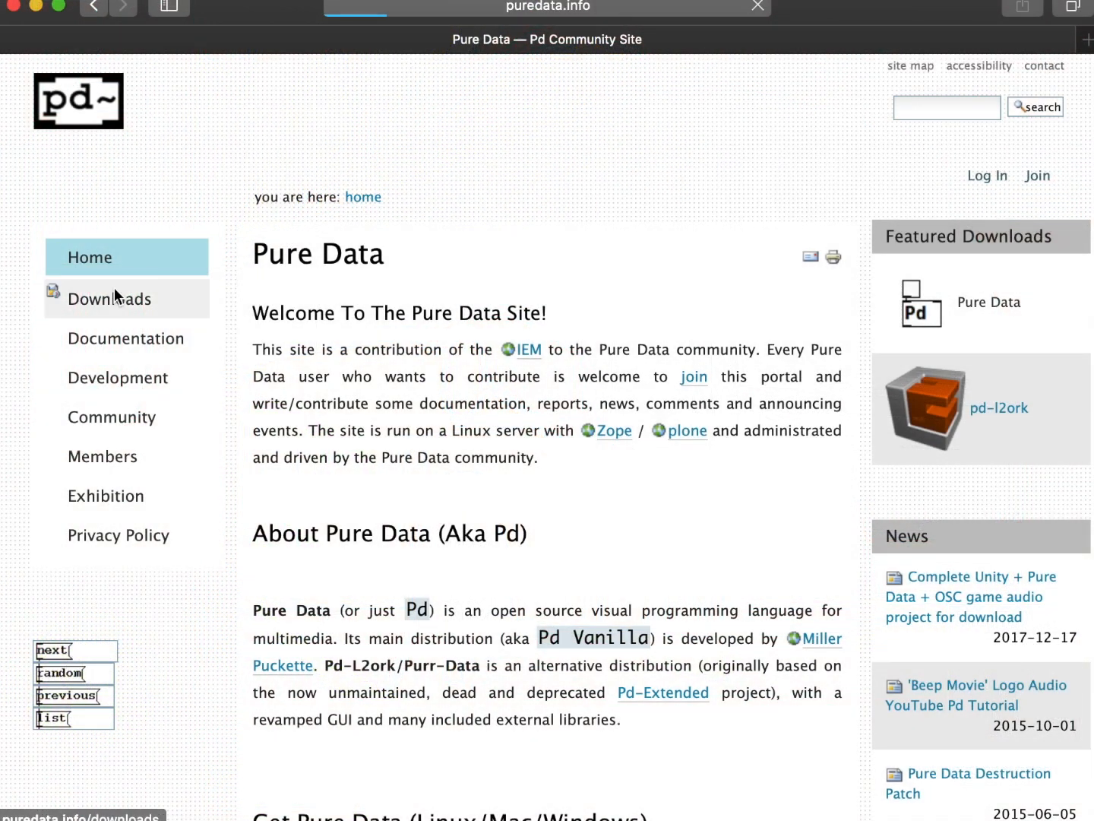
# Navigate from the Downloads sidebar section to the Pure Data vanilla download page.
pyautogui.click(109, 298)
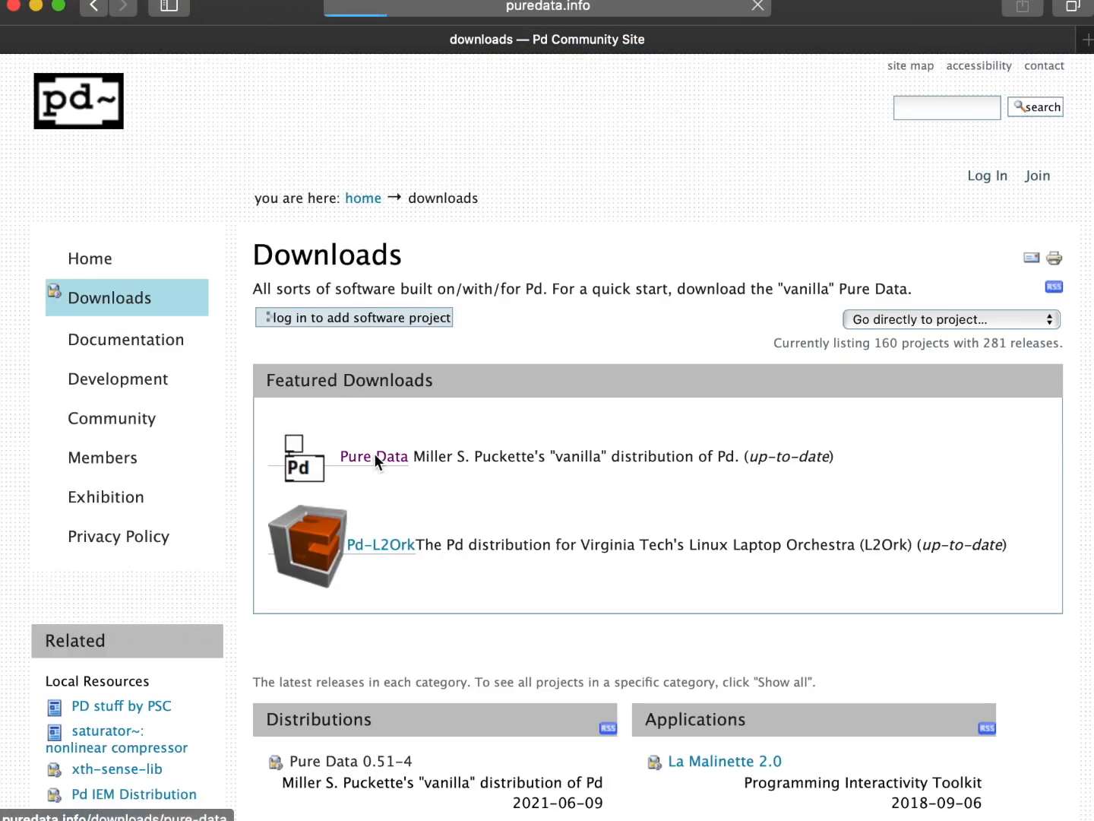
pyautogui.click(374, 456)
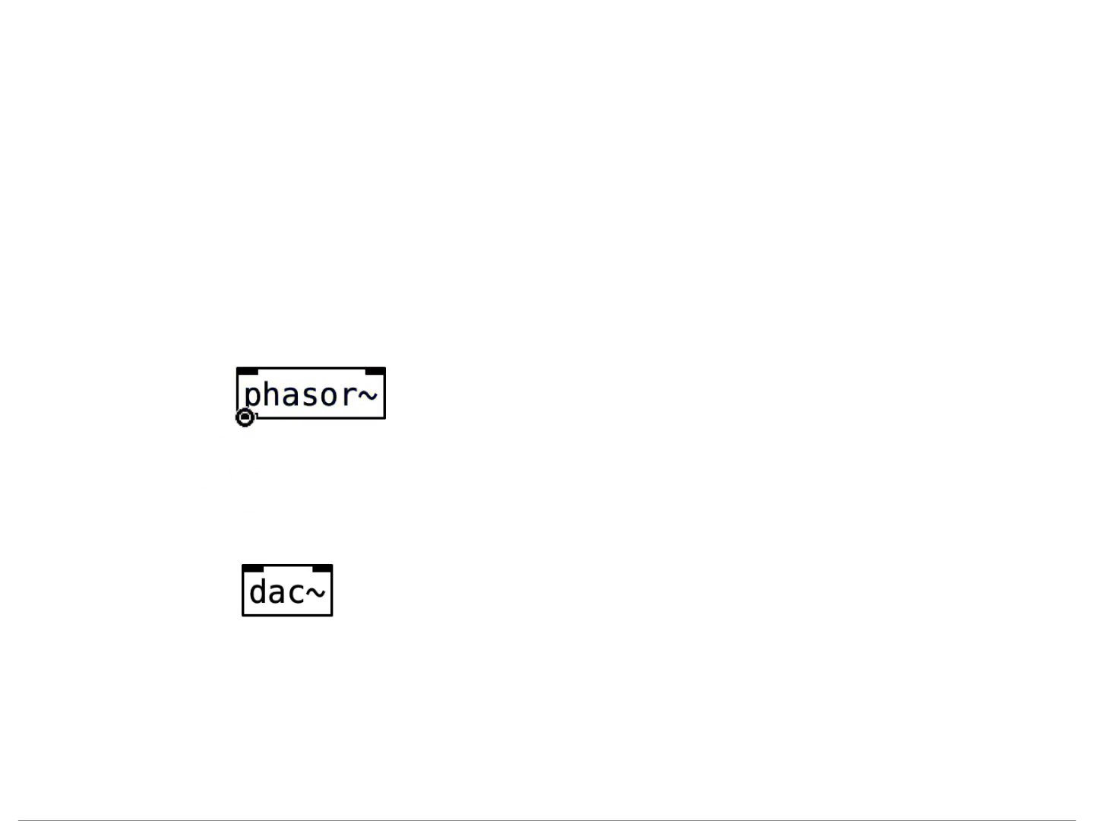
# Place a new empty object box between phasor~ and dac~.
pyautogui.moveTo(246, 417); pyautogui.dragTo(327, 571)
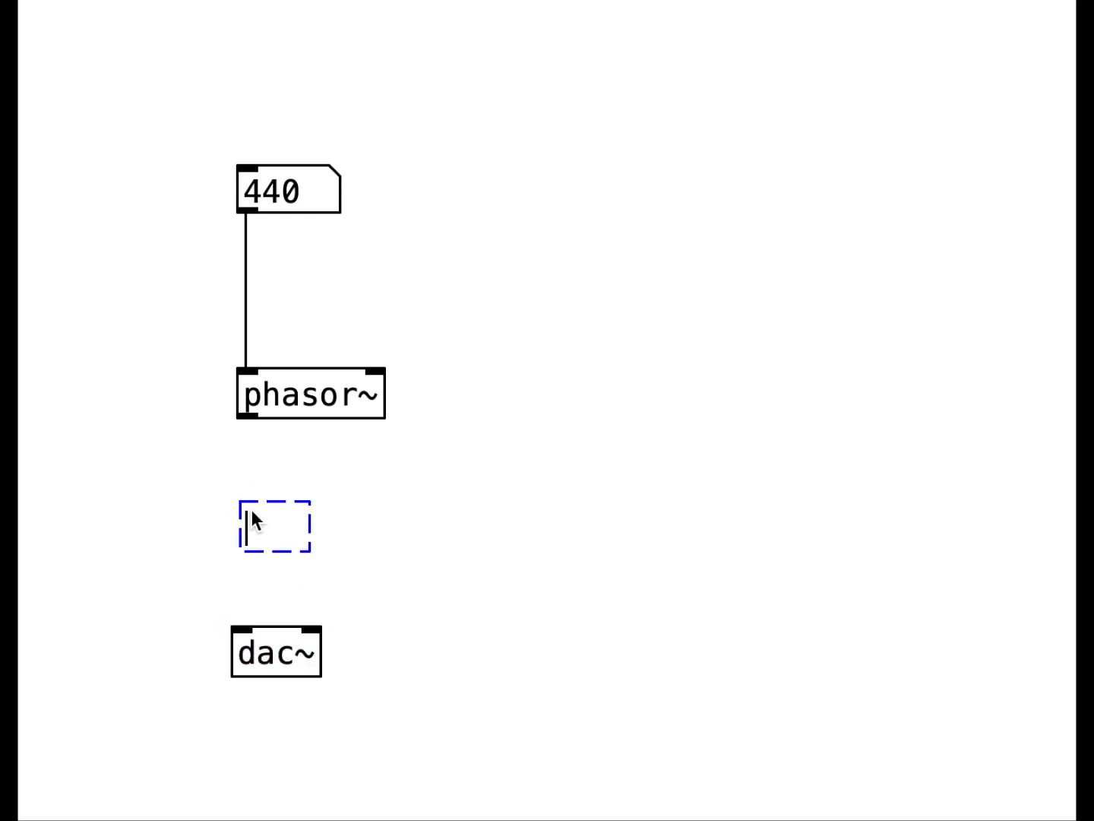
# Fill the box with 'expr~ $v1 > 0.5' and wire phasor~'s outlet into it.
pyautogui.write('expr~ $v1')
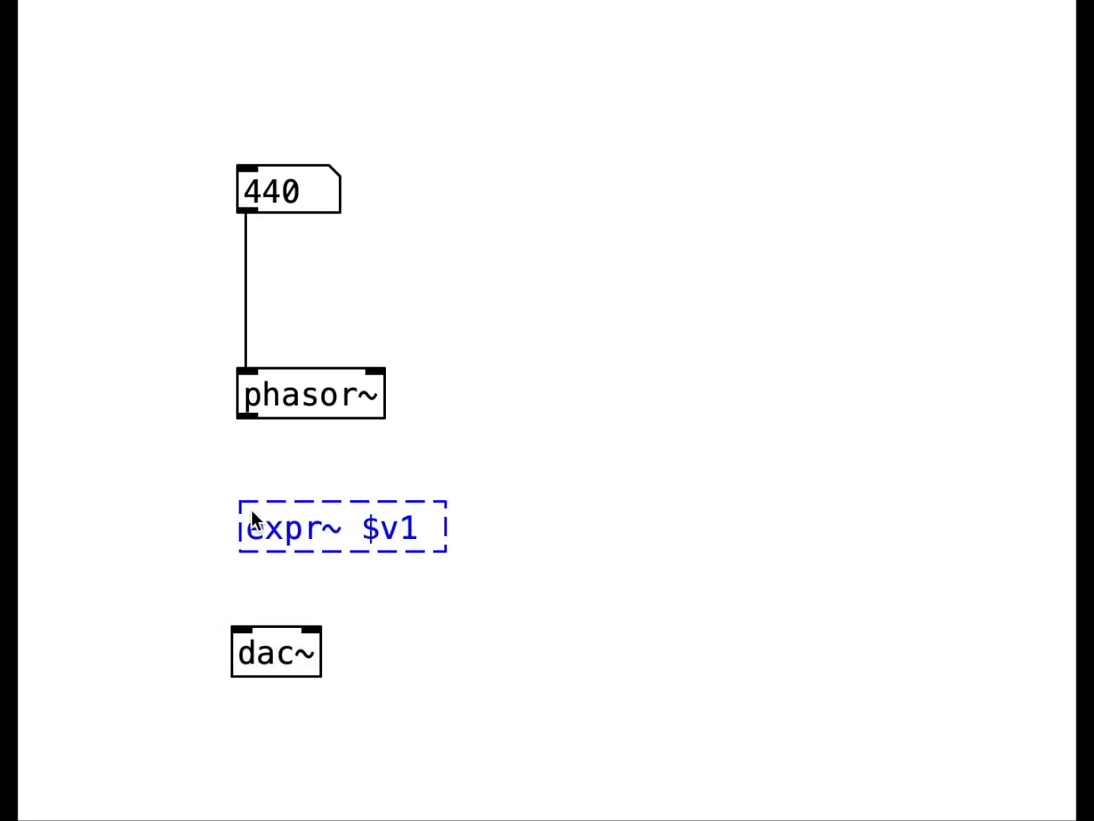
pyautogui.write('> 0.5')
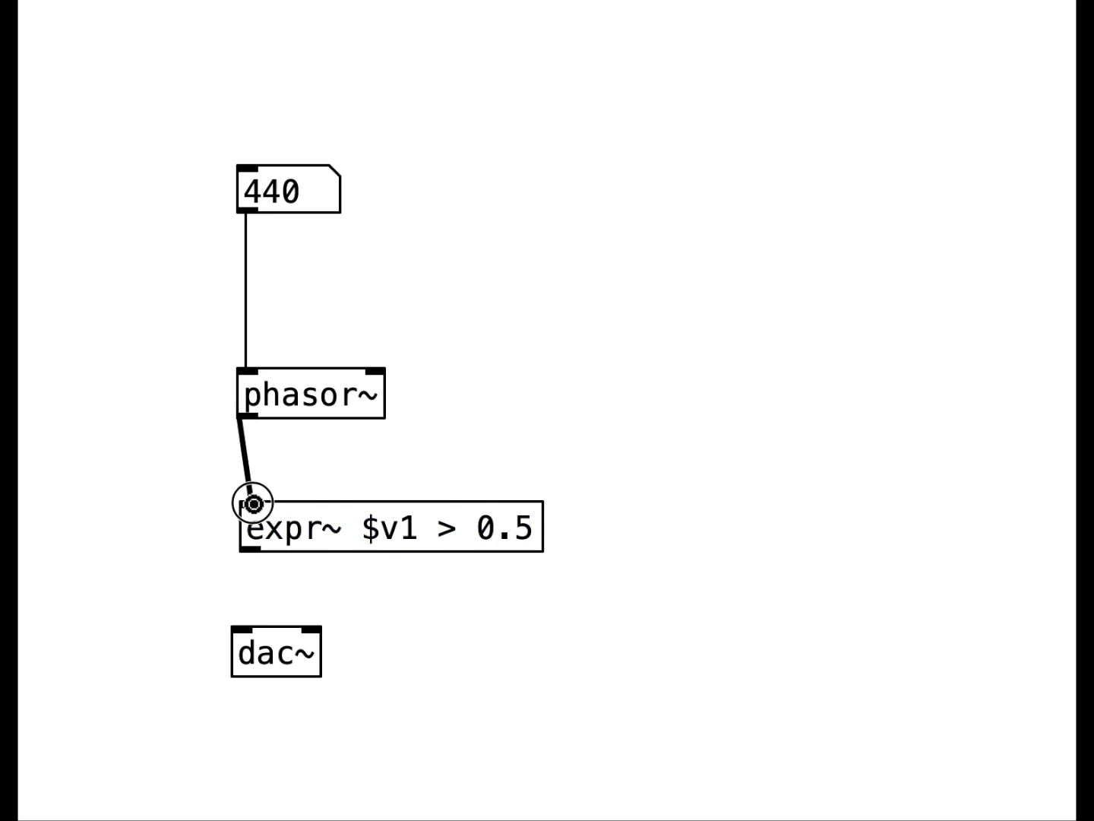
pyautogui.moveTo(251, 547); pyautogui.dragTo(304, 626)
pyautogui.write('expr 3579545/(32*(1023-$f1')
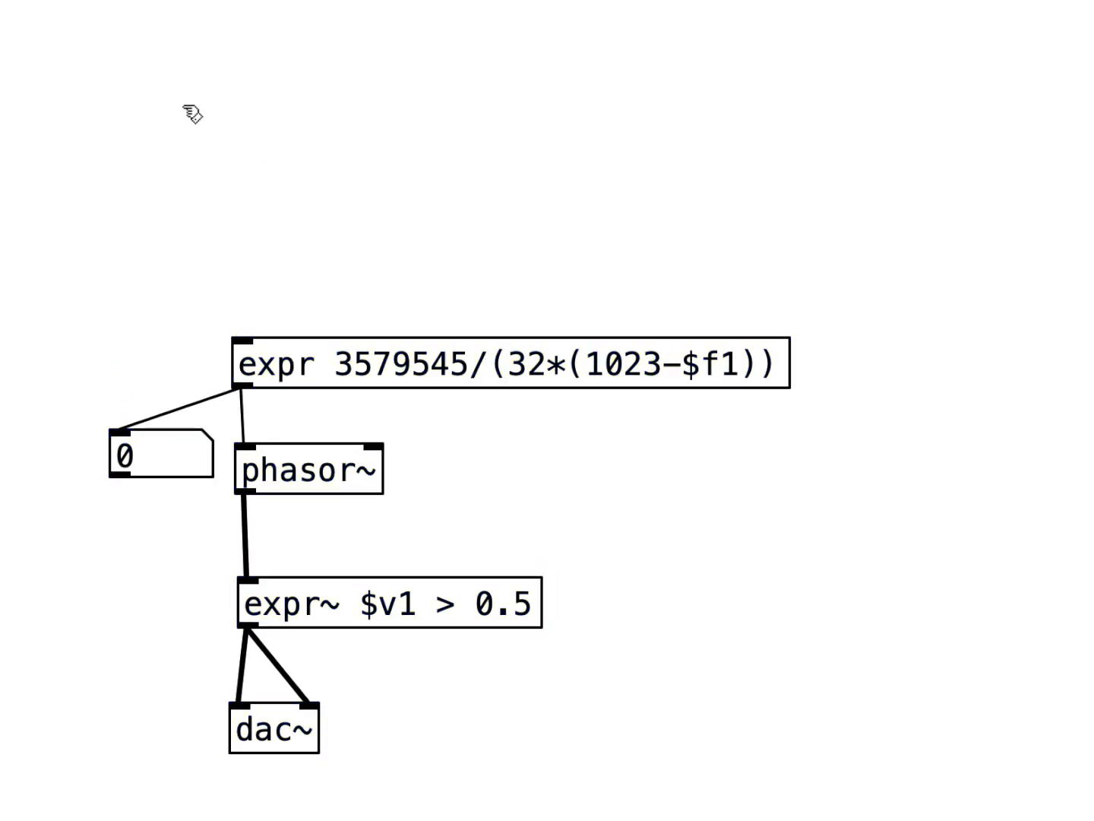
# Create the 'random 40' object and trigger the bang repeatedly to hear random pitches.
pyautogui.write('random 40')
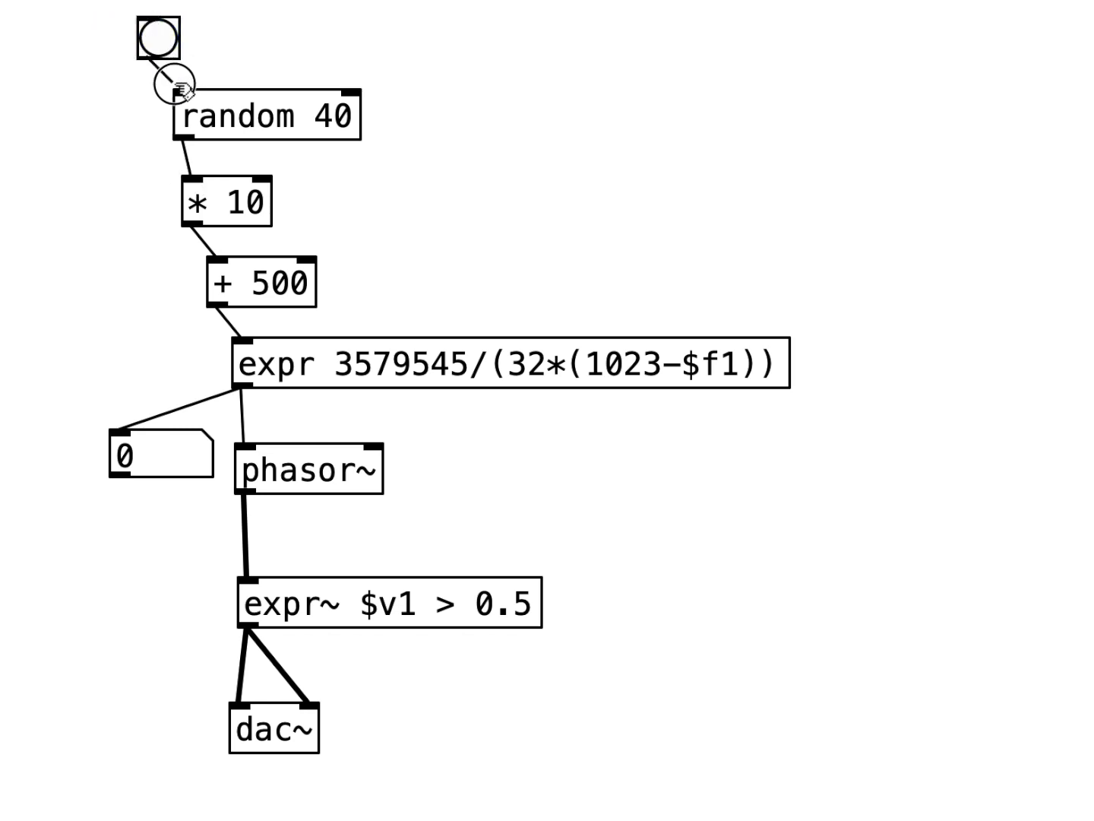
pyautogui.click(157, 34)
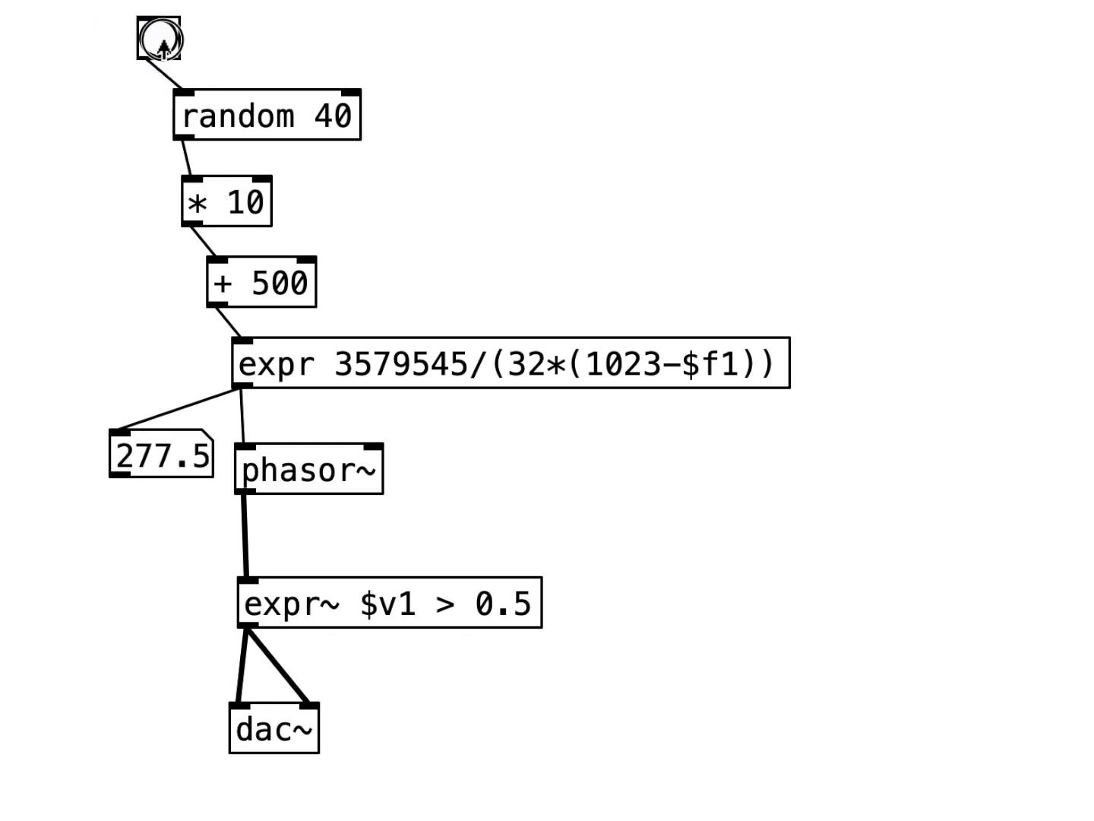
pyautogui.click(159, 38)
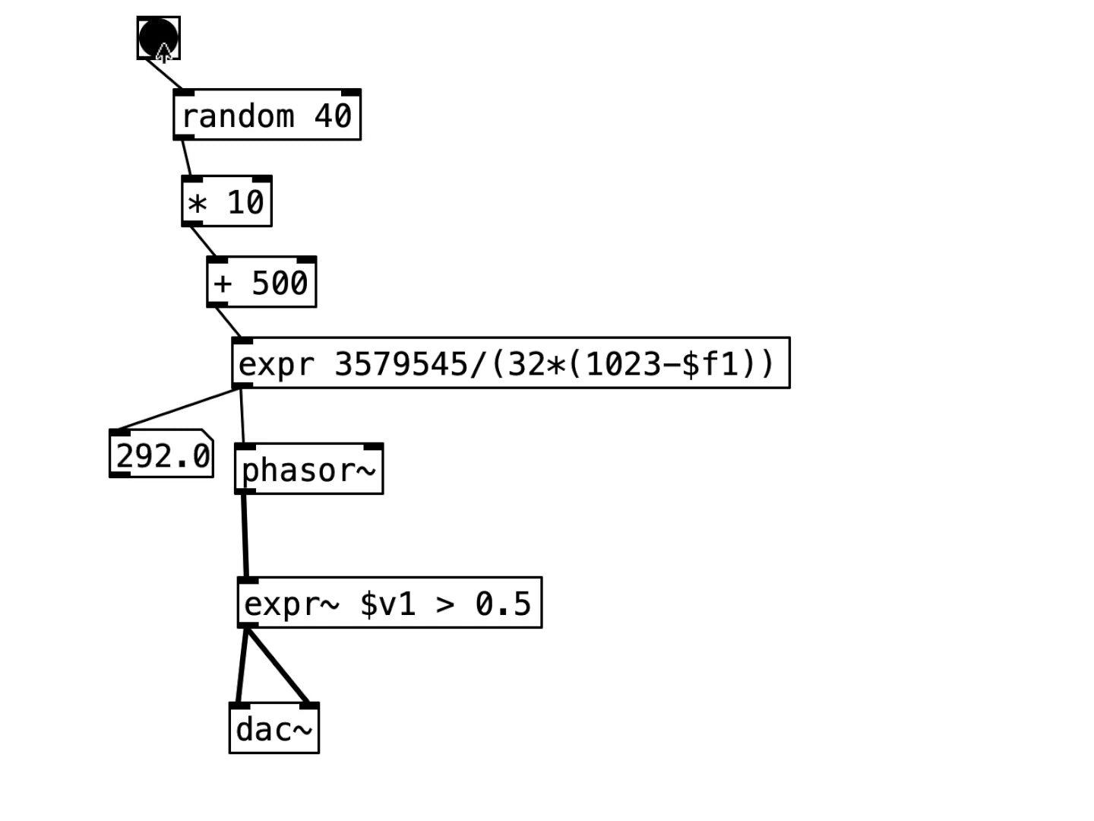
pyautogui.click(156, 36)
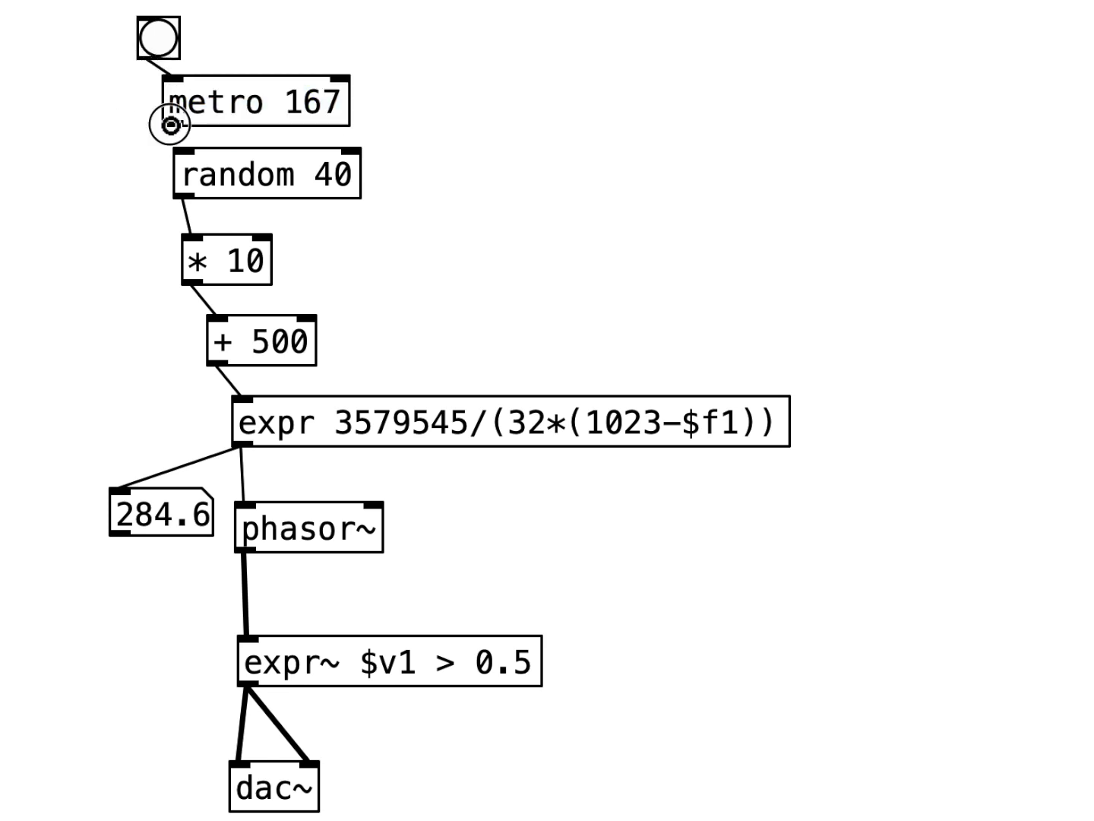
# Trigger the bang to confirm both duplicated tone channels sound from metro 167.
pyautogui.click(157, 38)
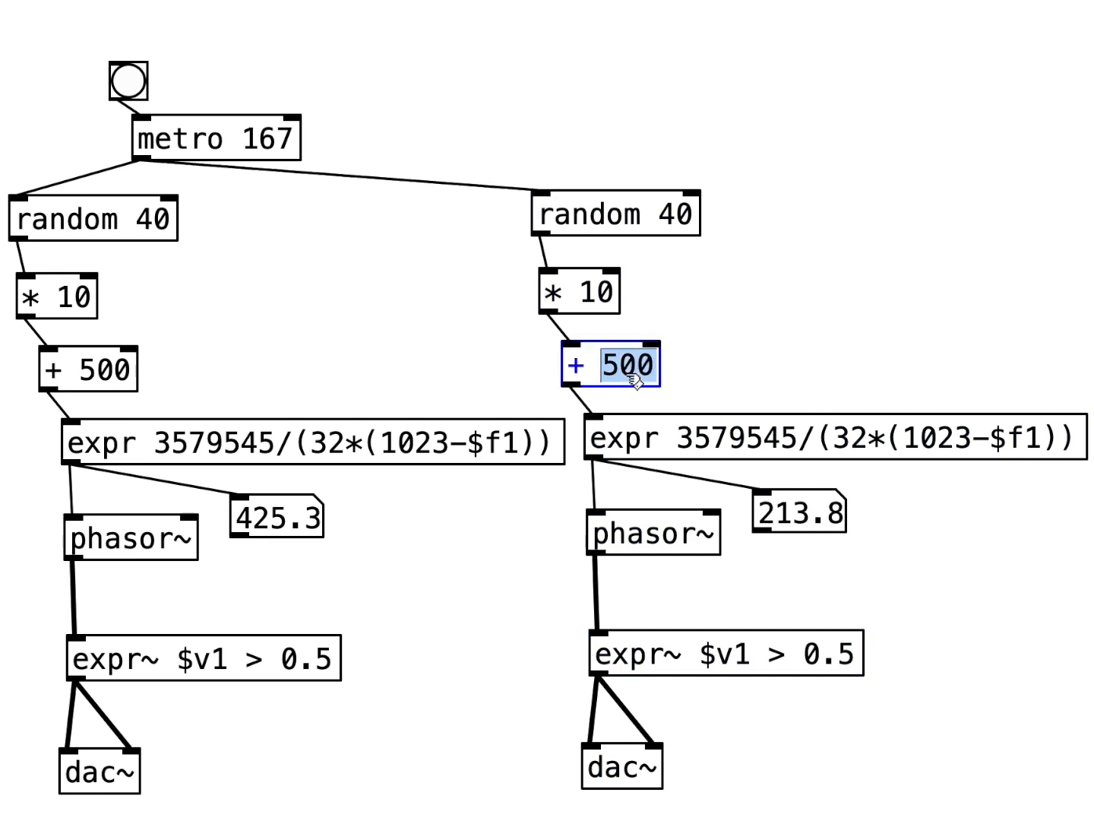
pyautogui.write('600')
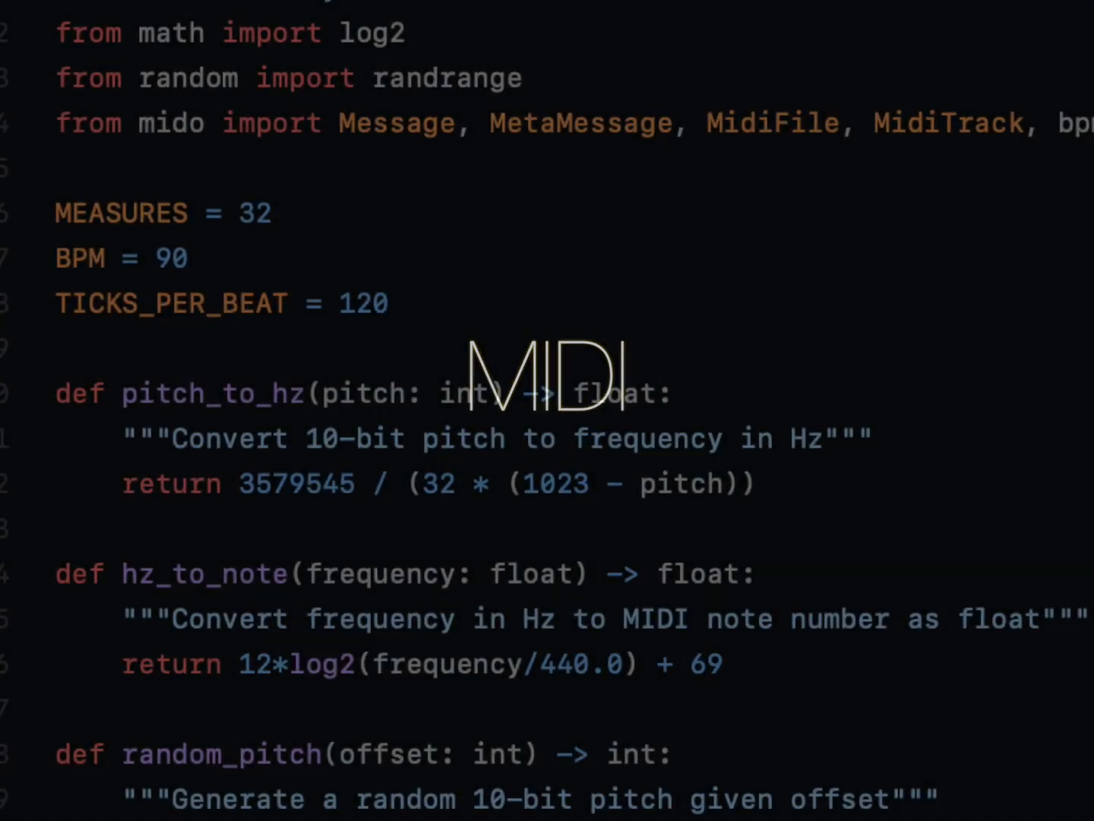
pyautogui.scroll(-3)
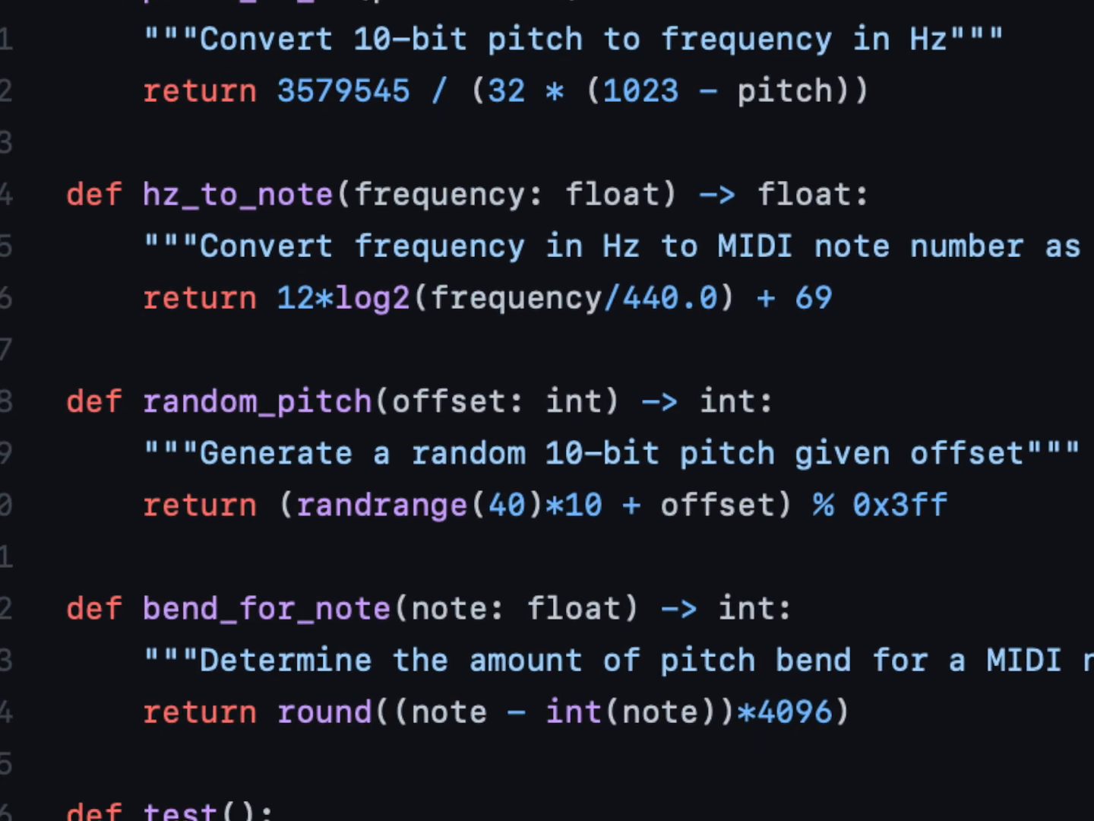
pyautogui.scroll(-3)
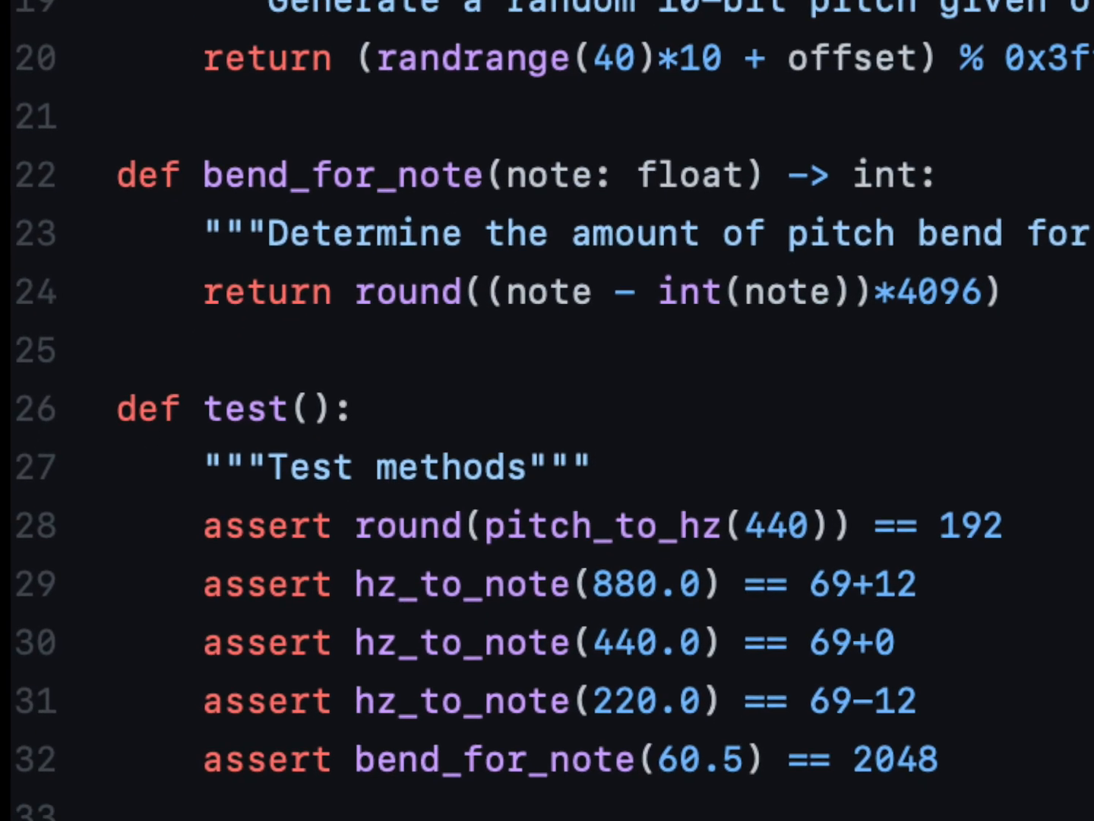
pyautogui.scroll(-3)
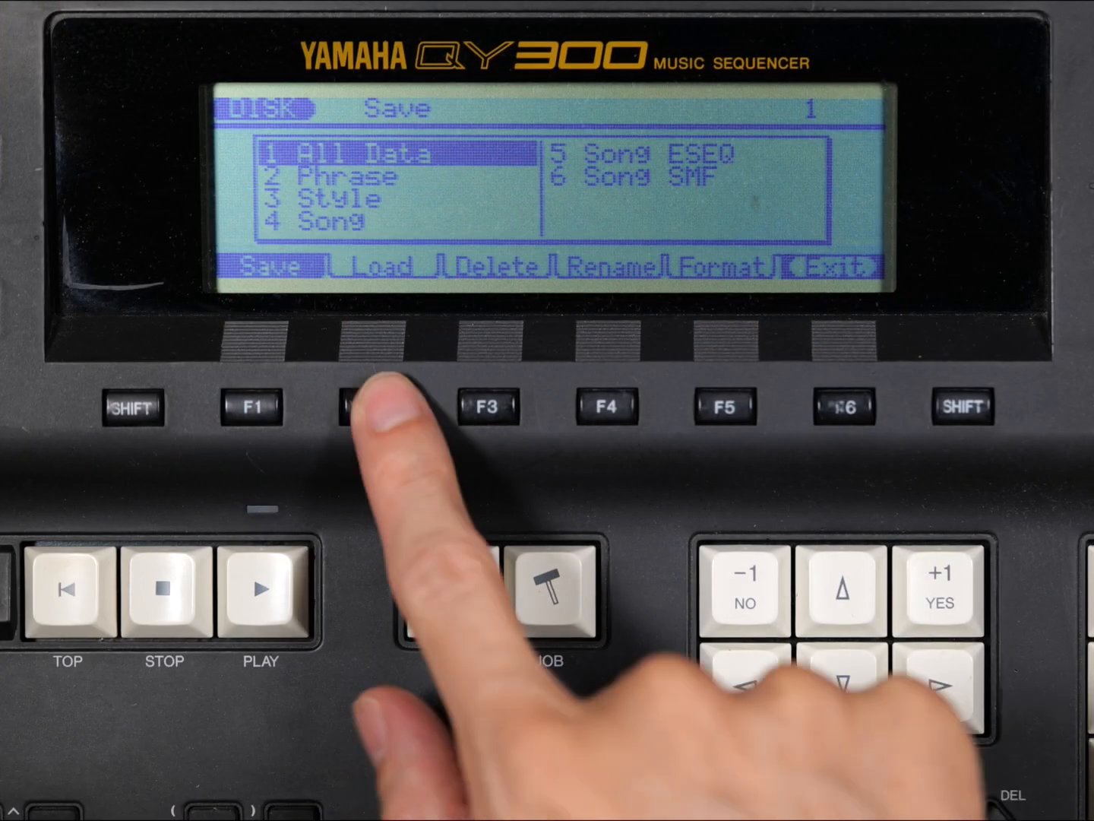
# Switch the DISK screen to Load, load song 03 and start playback.
pyautogui.click(371, 408)
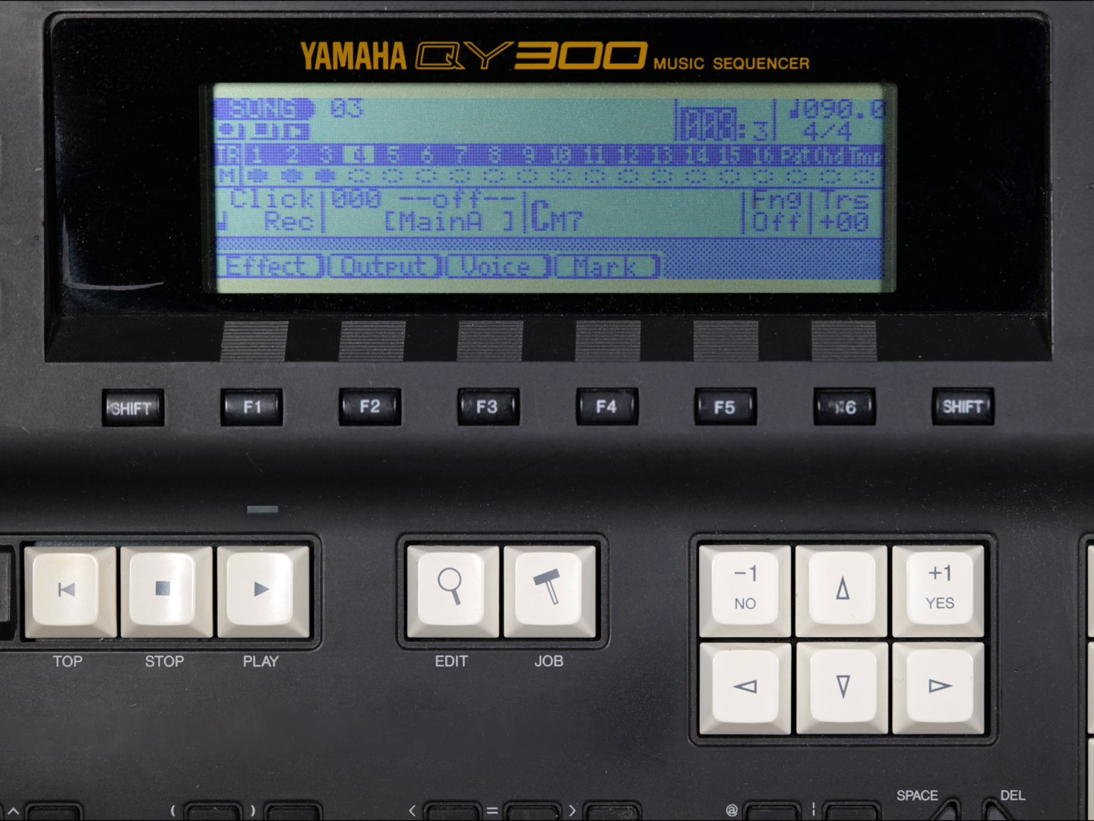
pyautogui.click(164, 592)
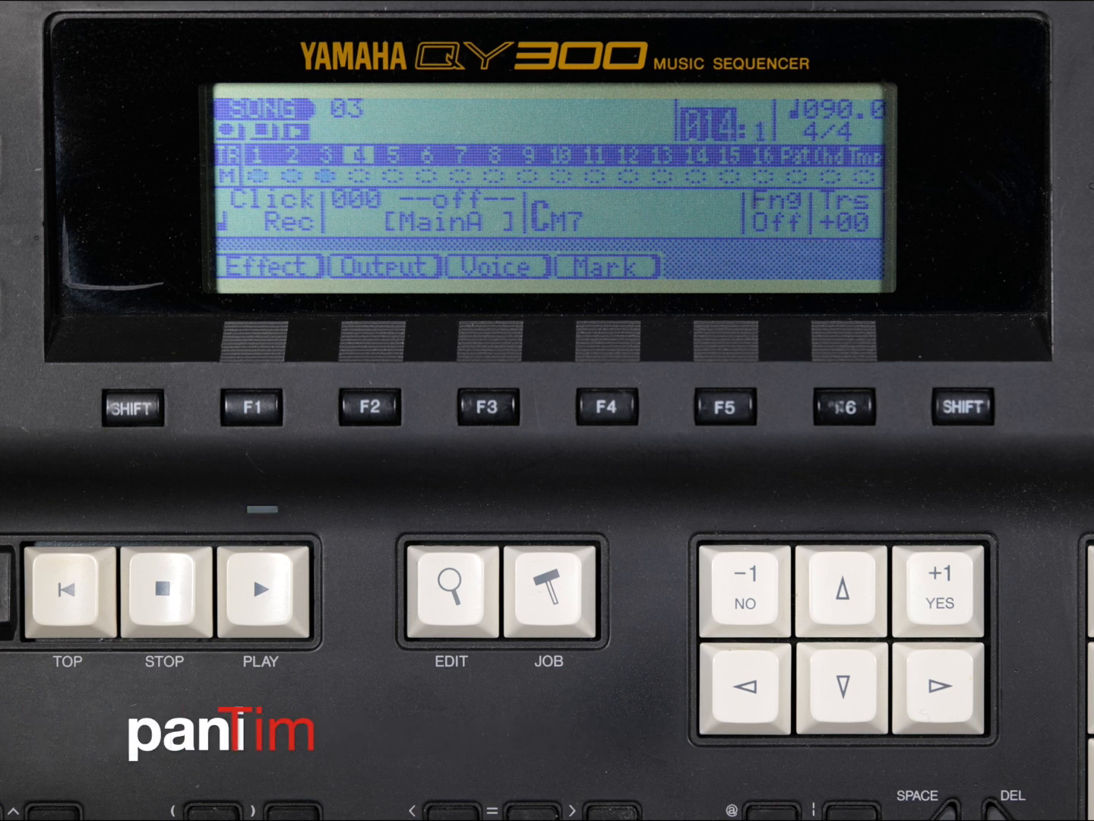
pyautogui.click(164, 585)
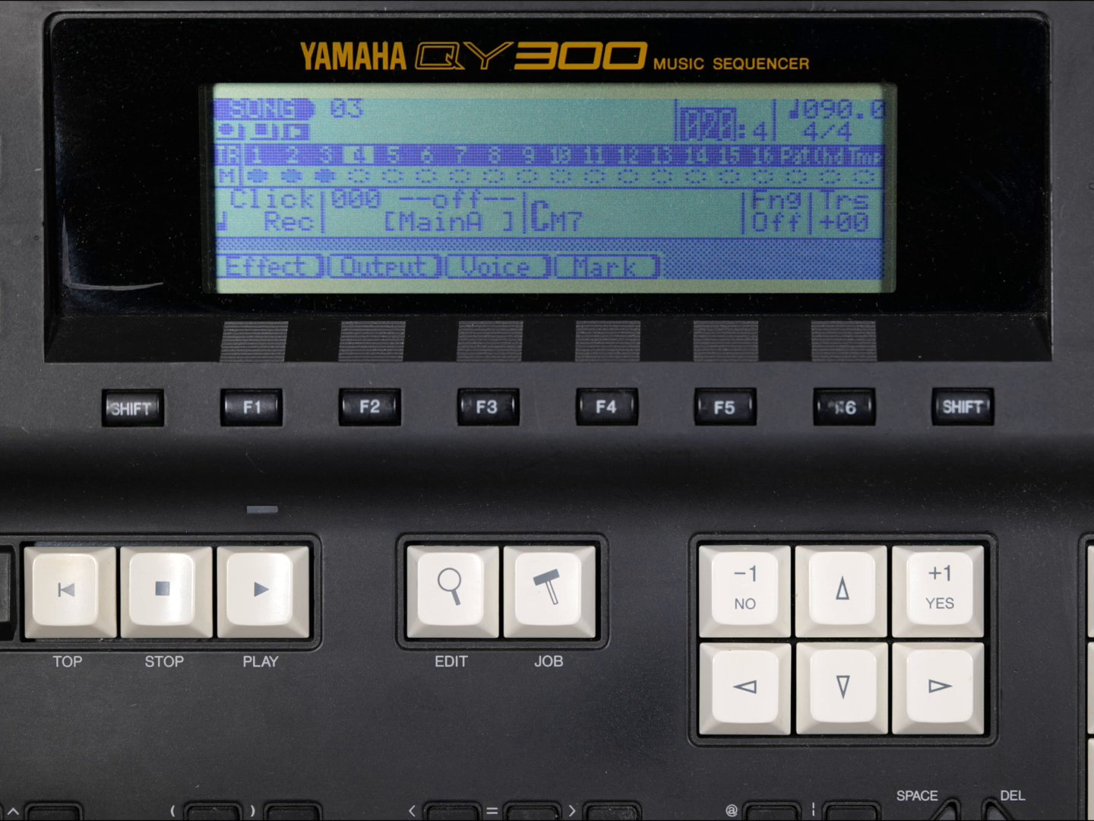
# Stop playback of song 03 after about 25 measures.
pyautogui.click(164, 592)
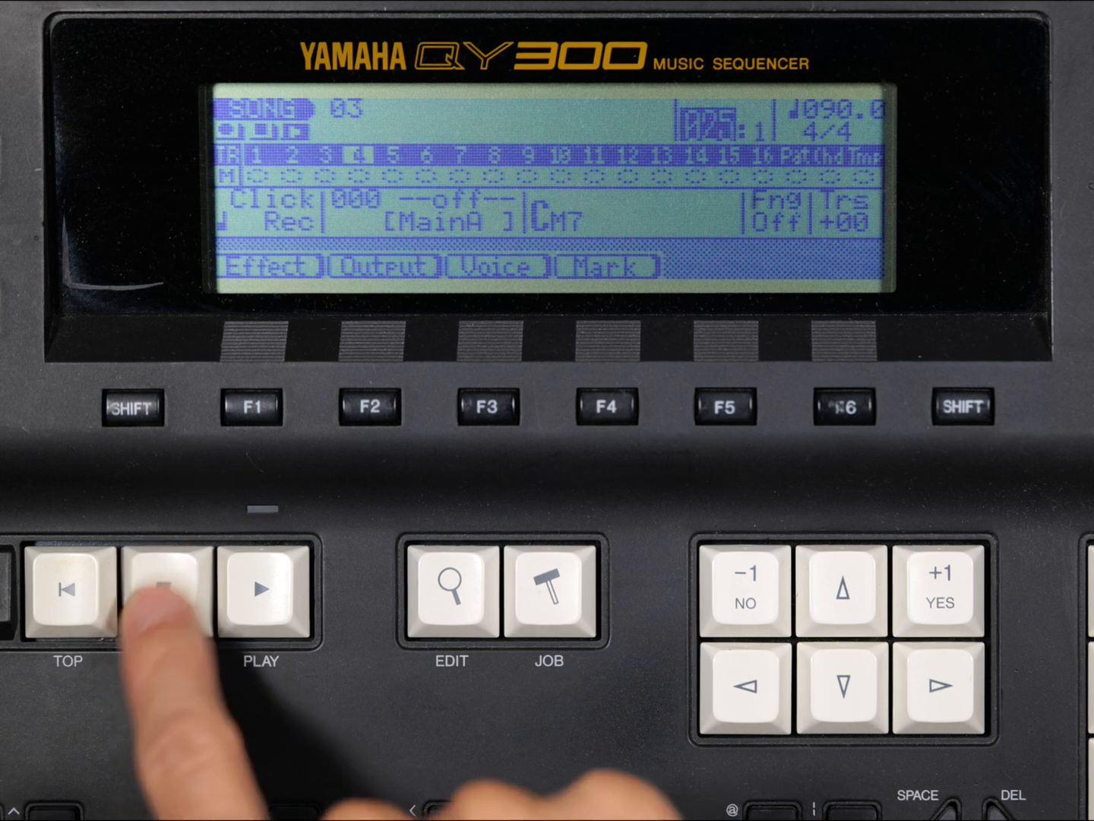
pyautogui.click(166, 590)
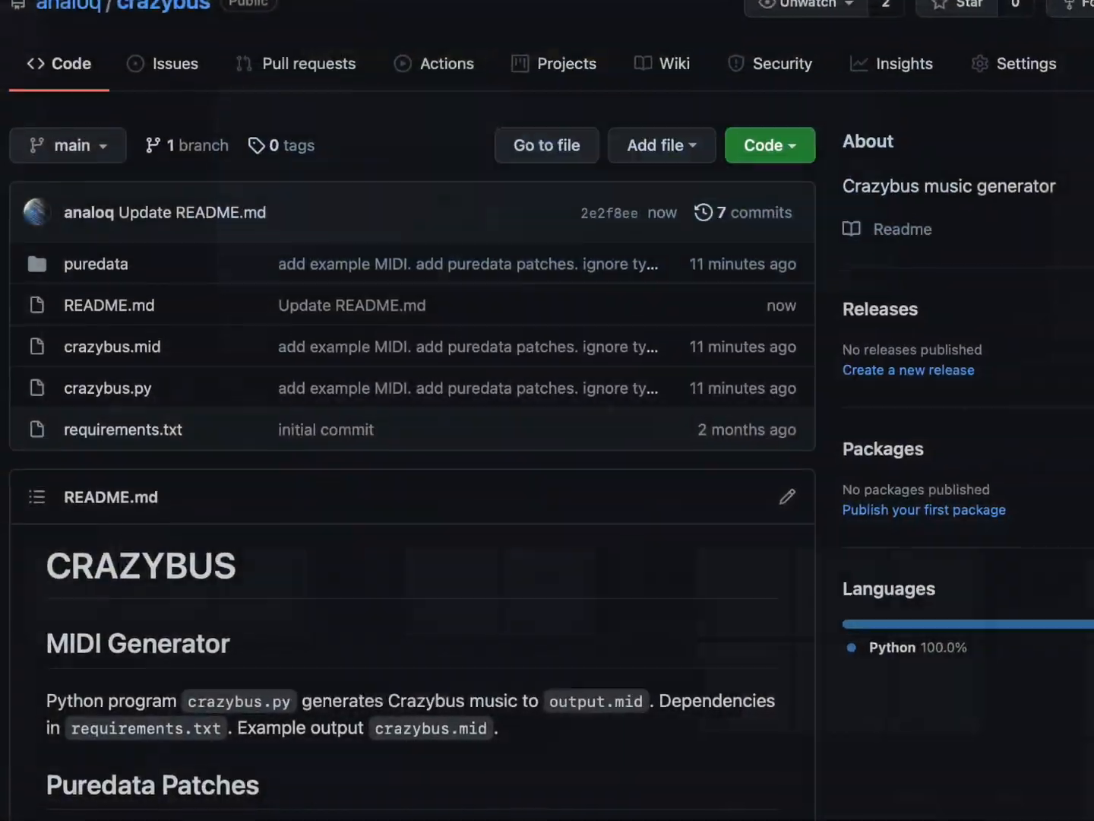
pyautogui.scroll(-3)
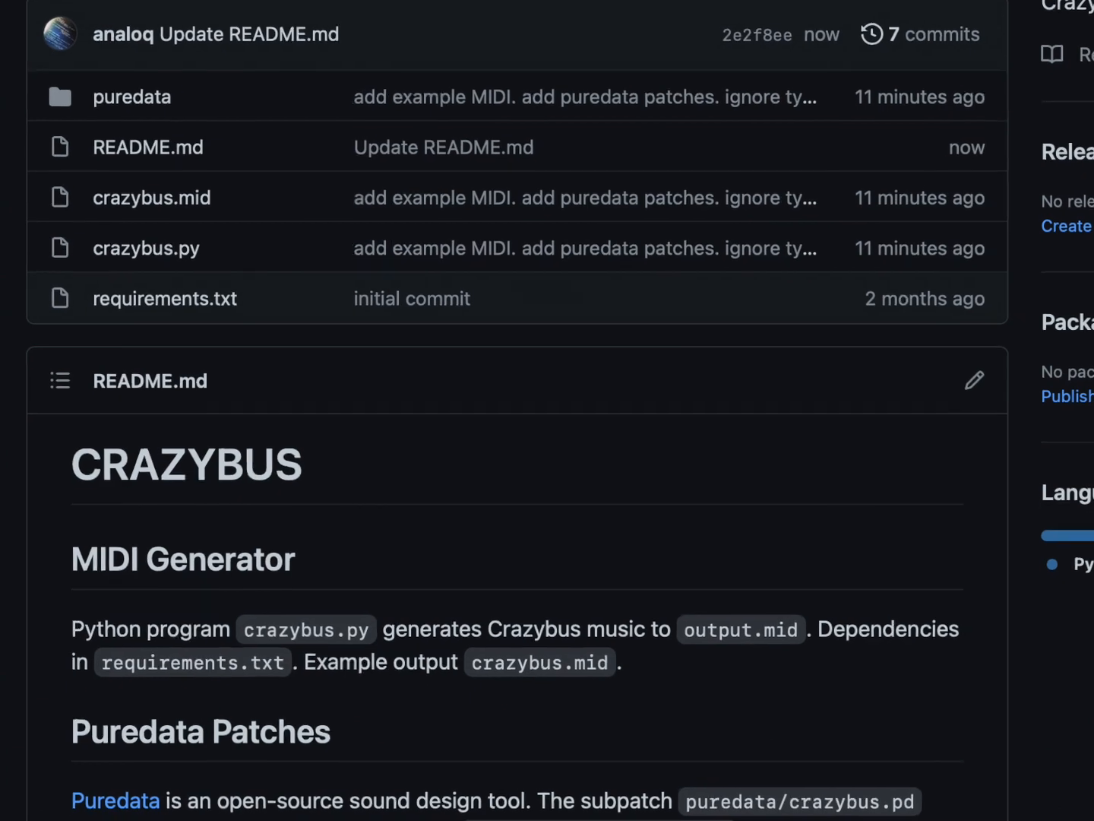
pyautogui.scroll(-3)
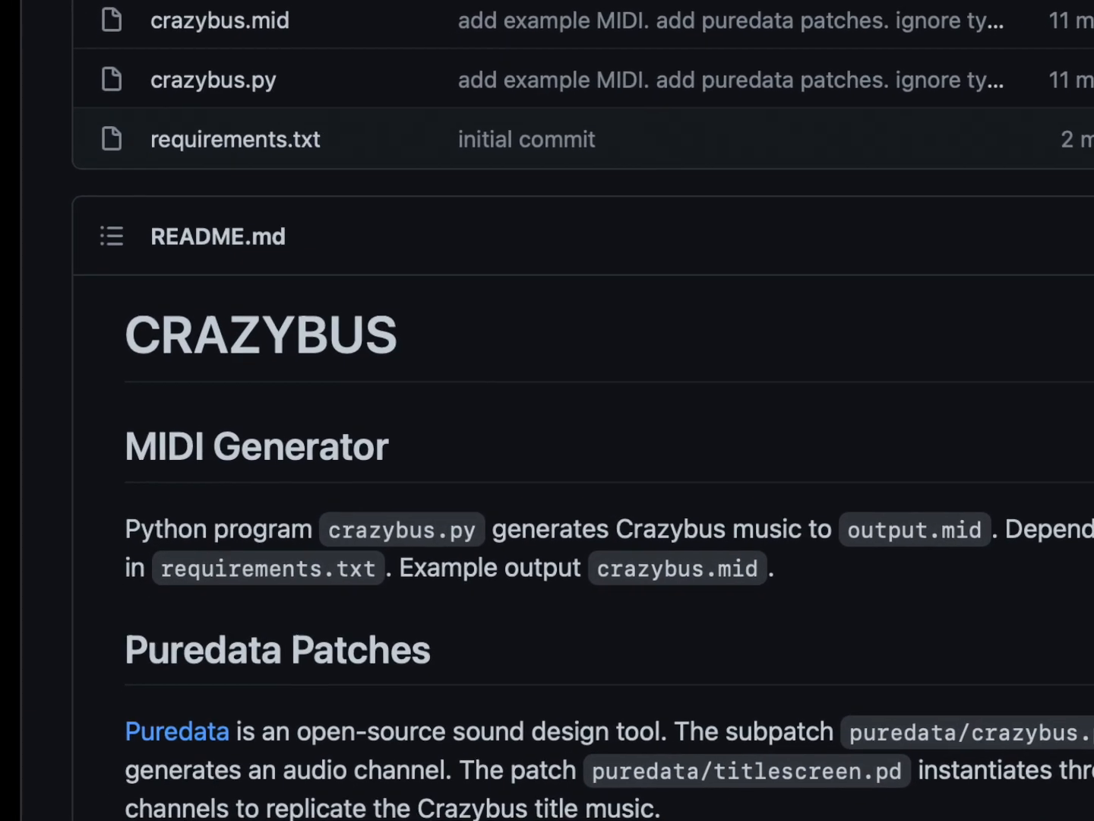